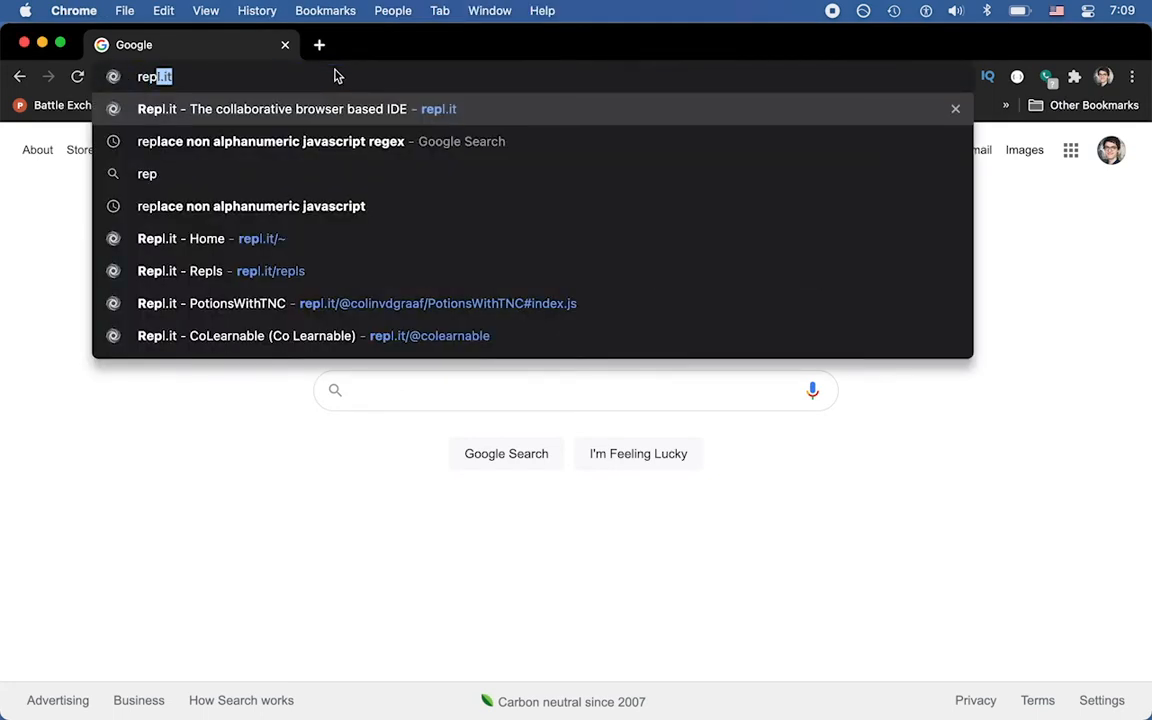
- Load the repl.it home page in Chrome from the address bar suggestion
click(272, 108)
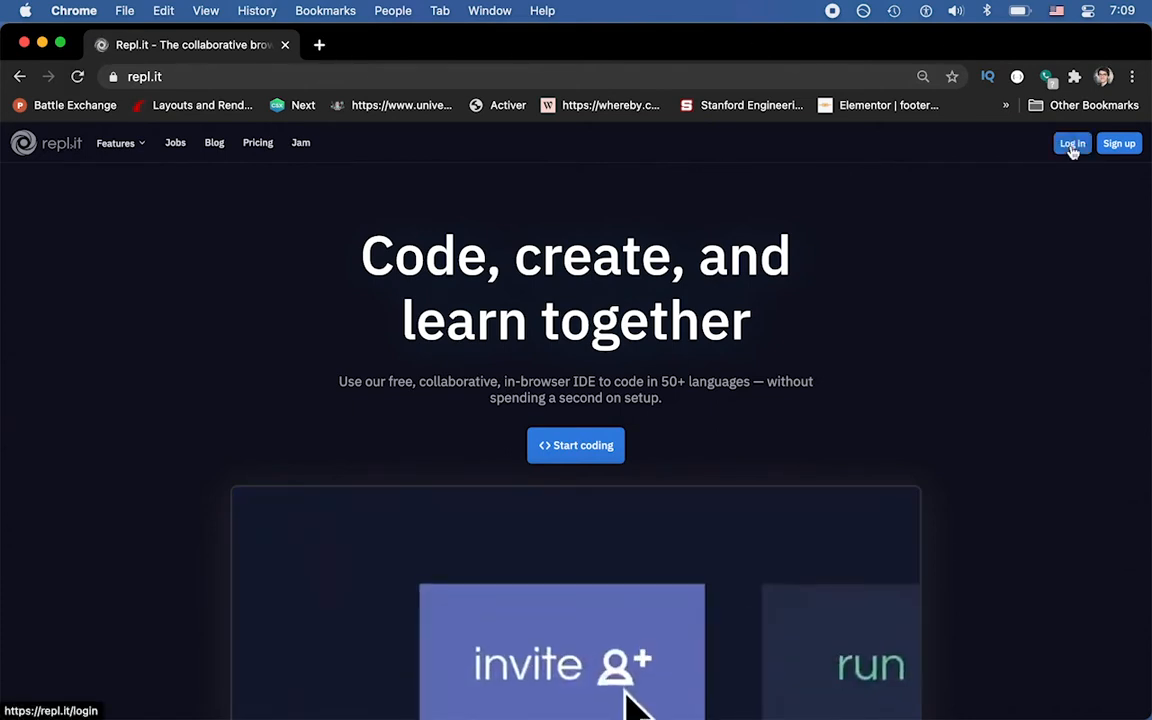
- Open the Repl.it login page using the top-right Log in button
click(1071, 143)
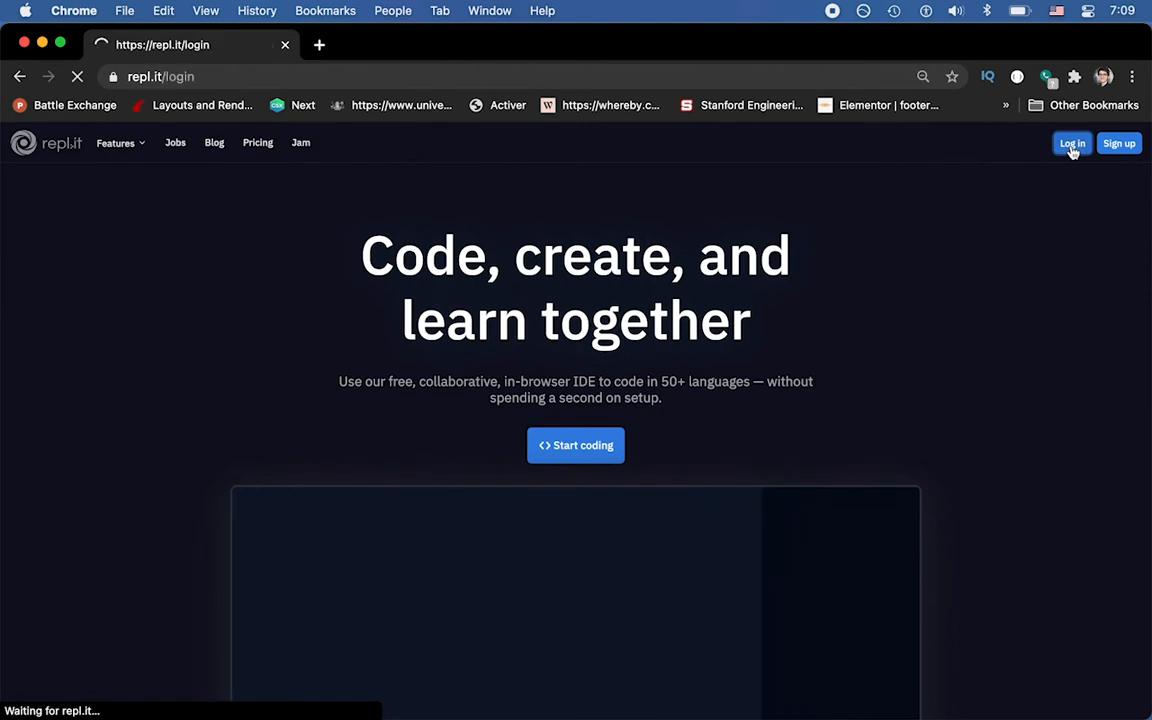
click(1071, 143)
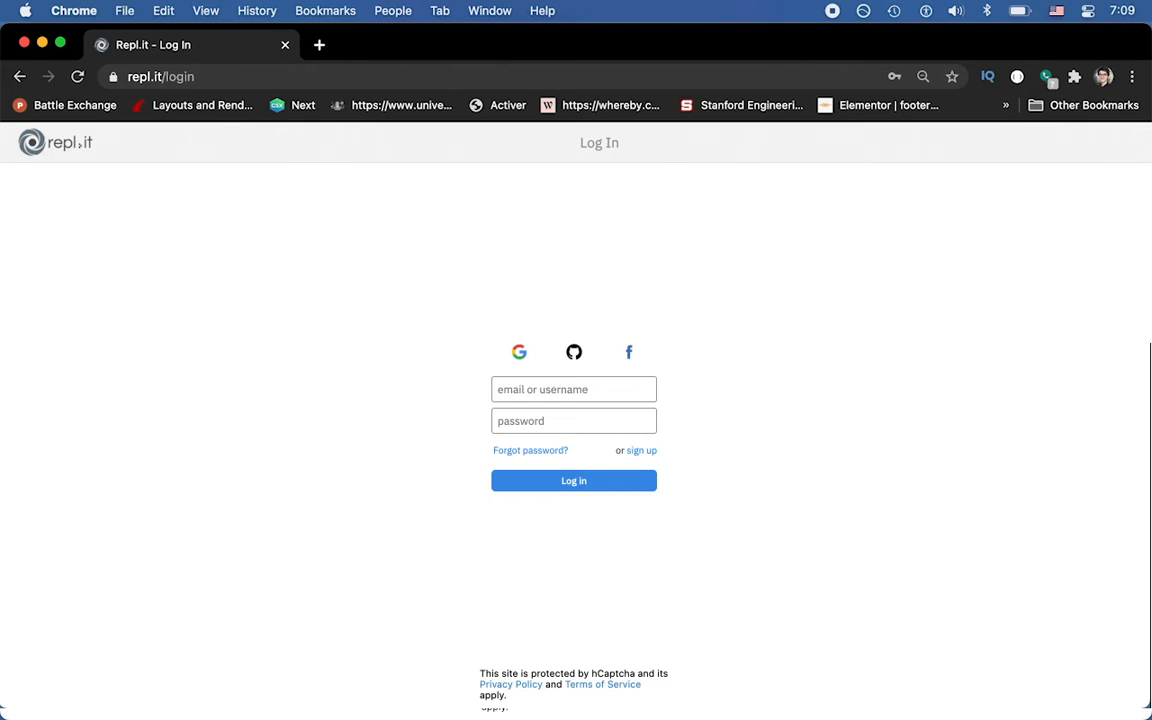
- Choose Google sign-in and scroll the account chooser listing accounts for repl.it
click(519, 352)
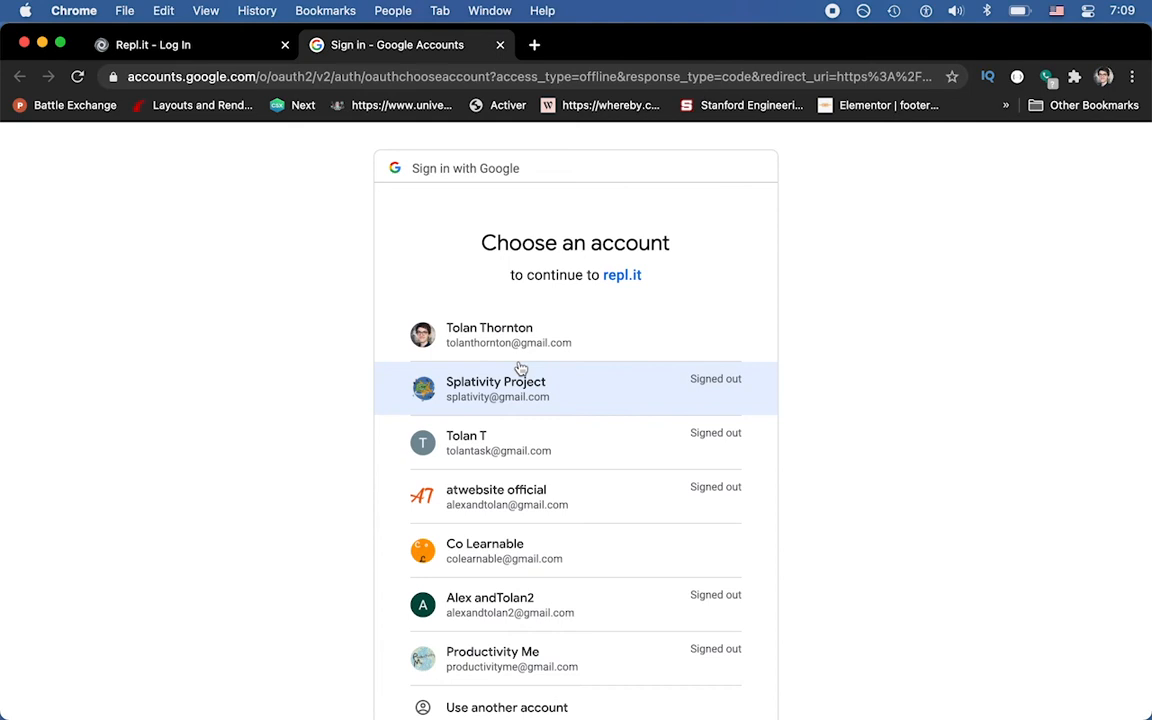
scroll(down, 3)
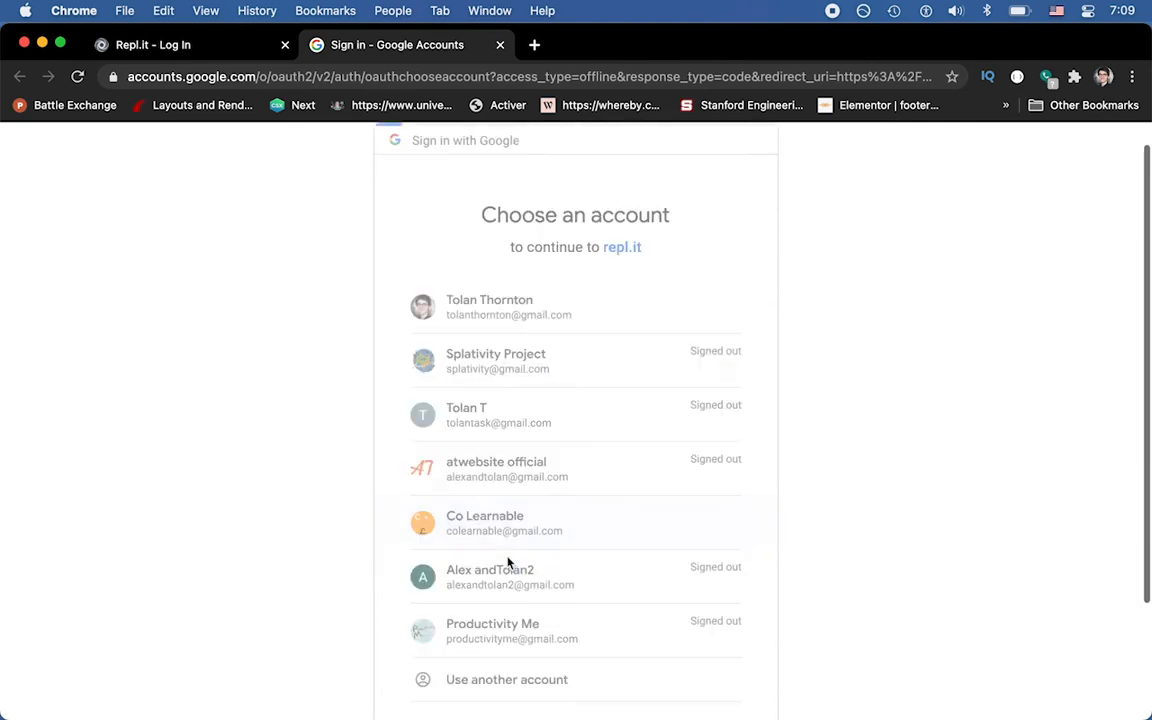